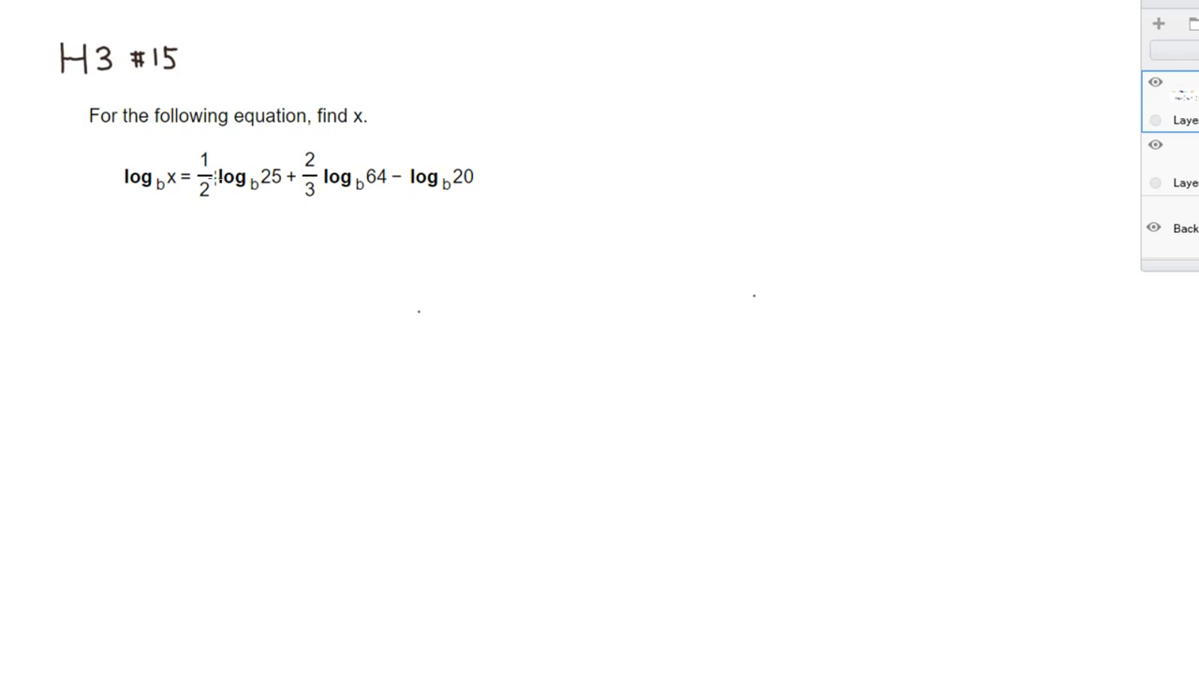
Circle 1/2 and 2/3 with arrows onto log_b 25 and log_b 64, then start a line with '='
left_click_drag(210, 154, 201, 196)
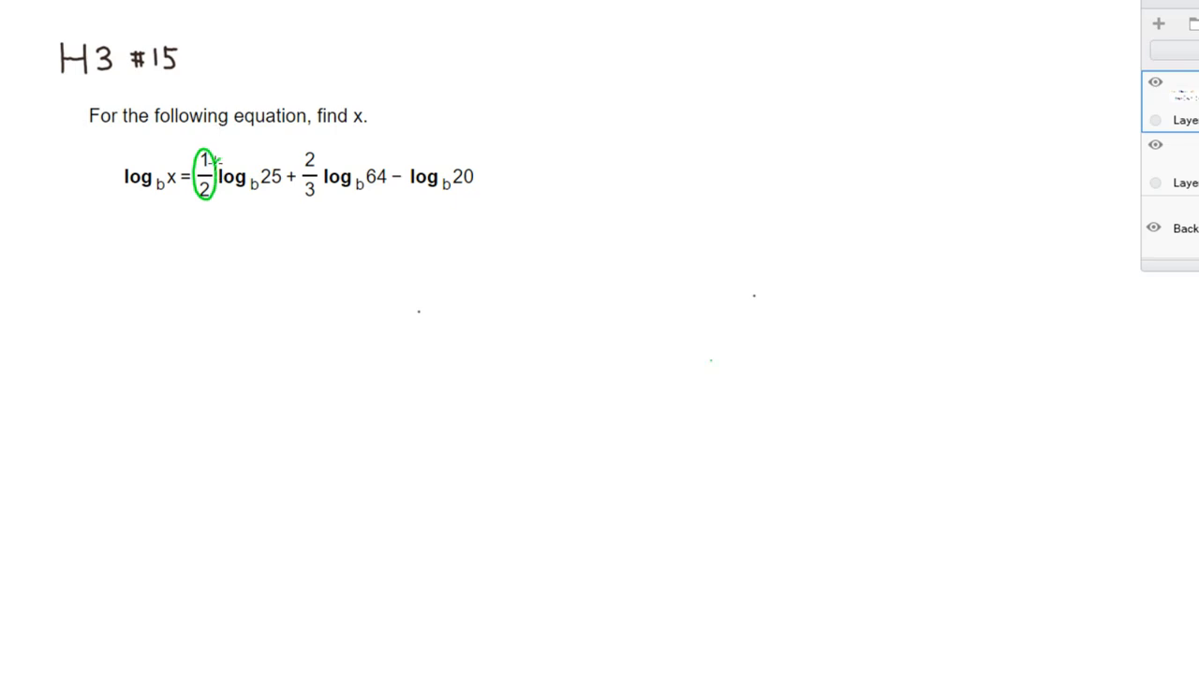
left_click_drag(211, 164, 277, 157)
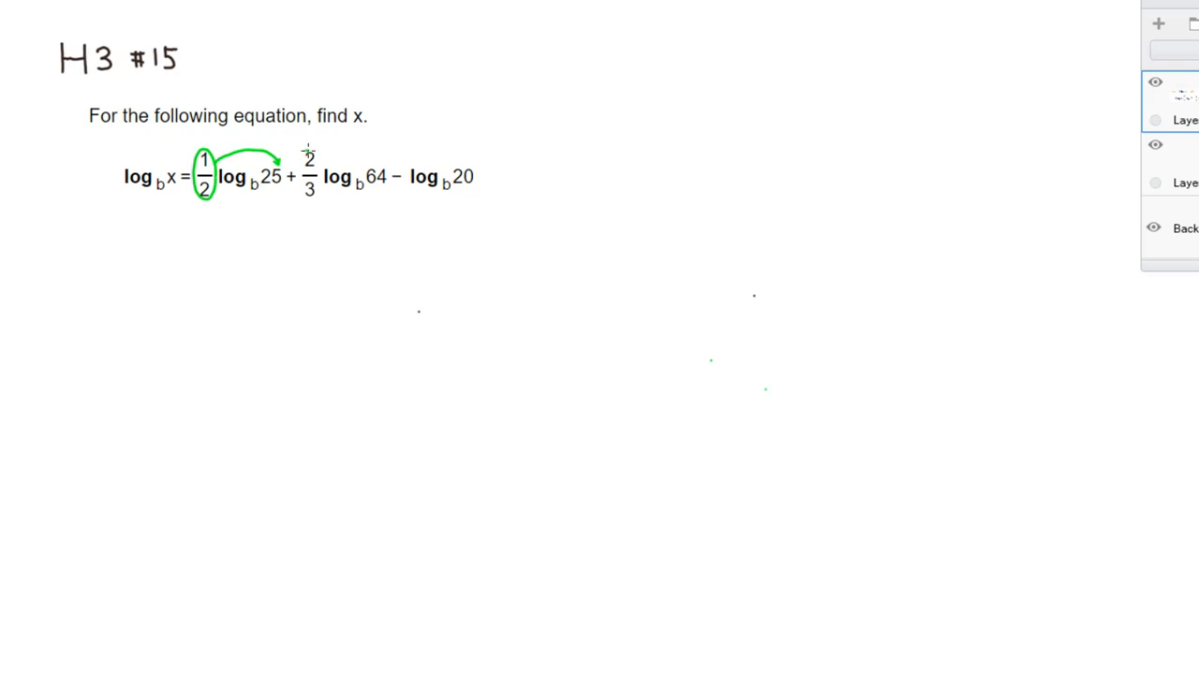
left_click_drag(295, 150, 323, 201)
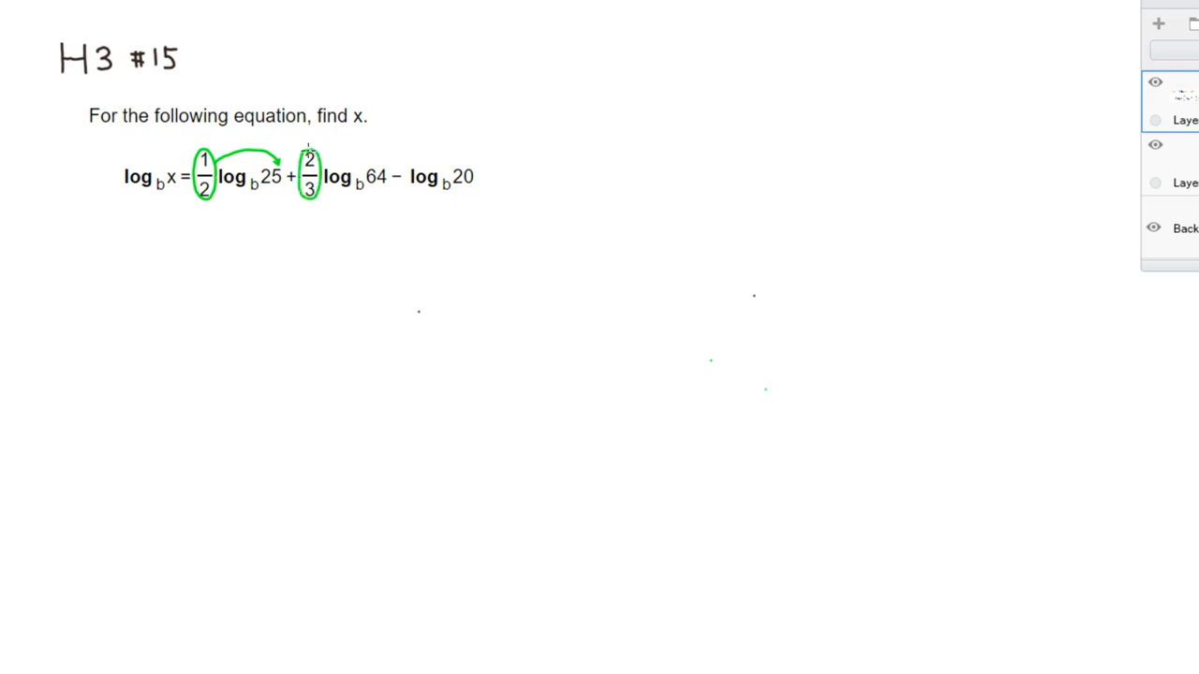
left_click_drag(318, 164, 370, 150)
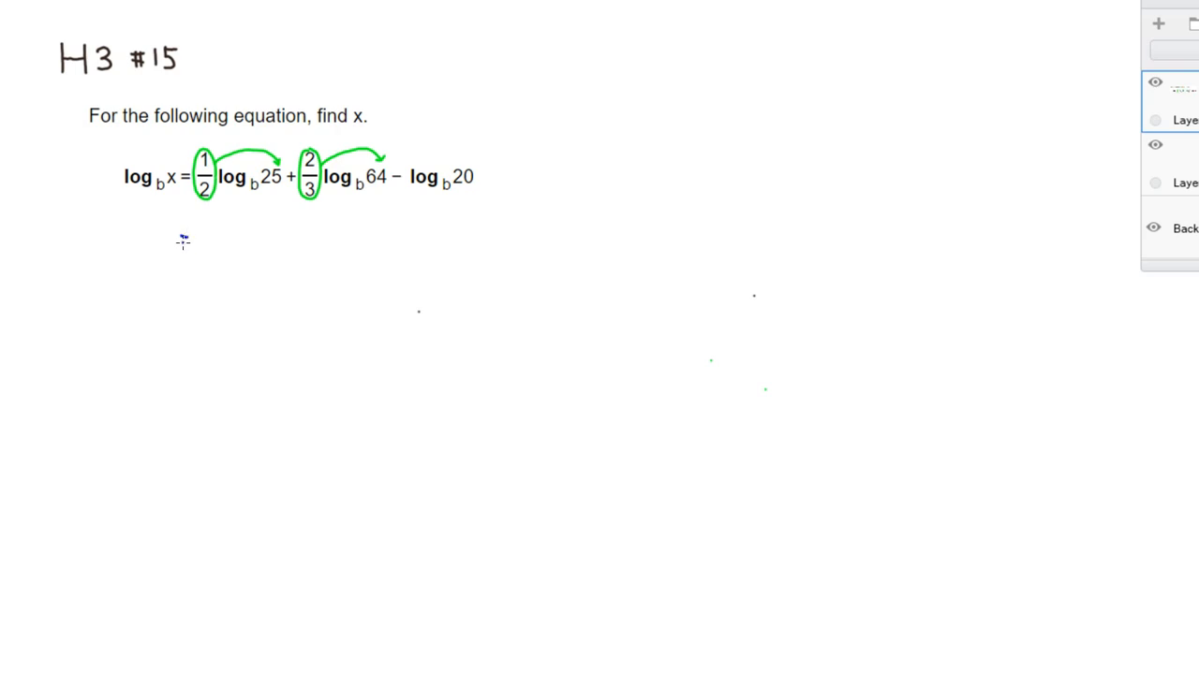
left_click_drag(183, 238, 204, 234)
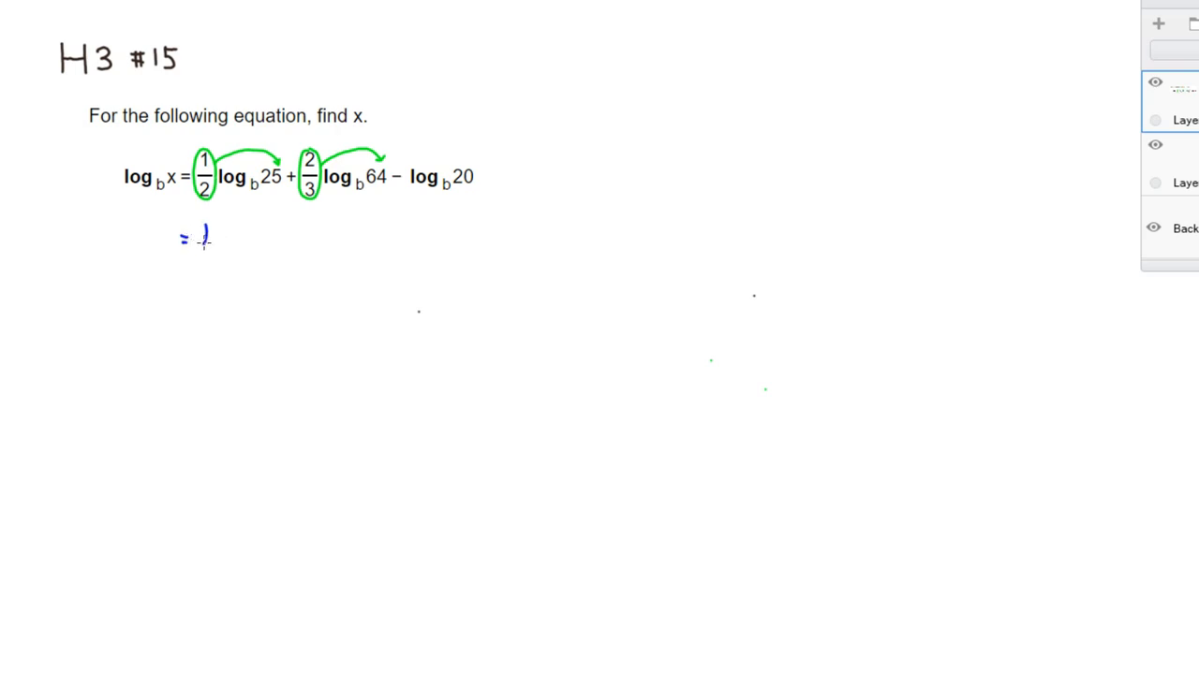
Write log_b(5²)^½ + log_b on the working line, rewriting 25 as 5²
type("log")
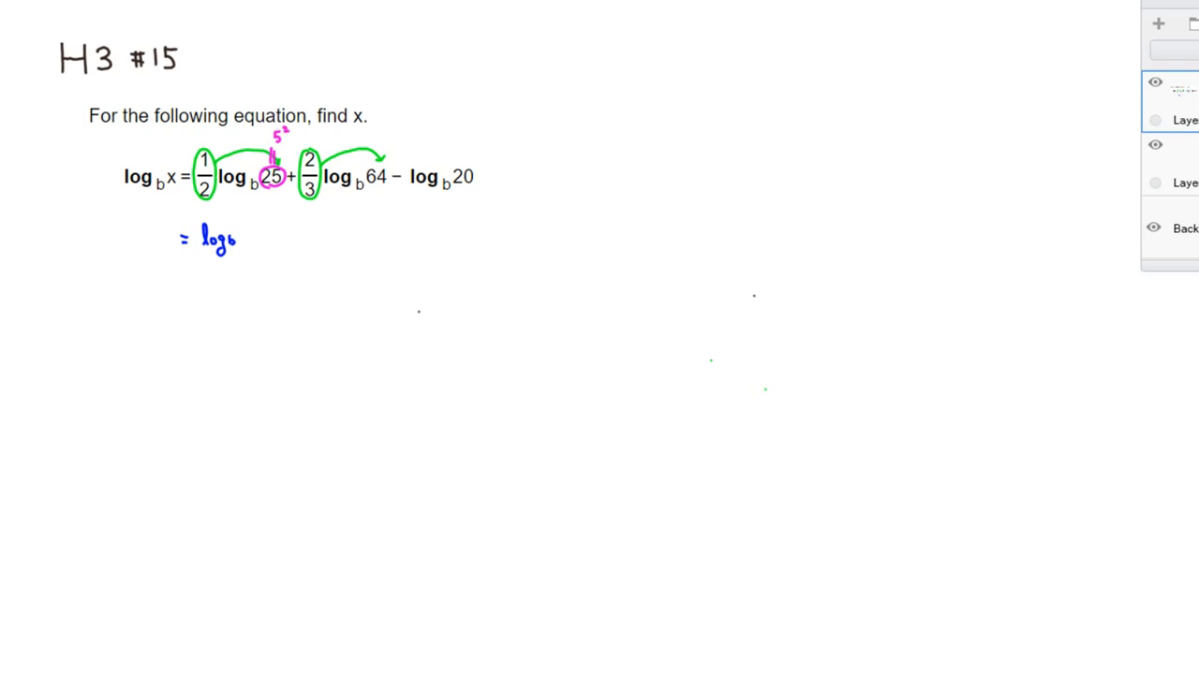
mouse_move(246, 226)
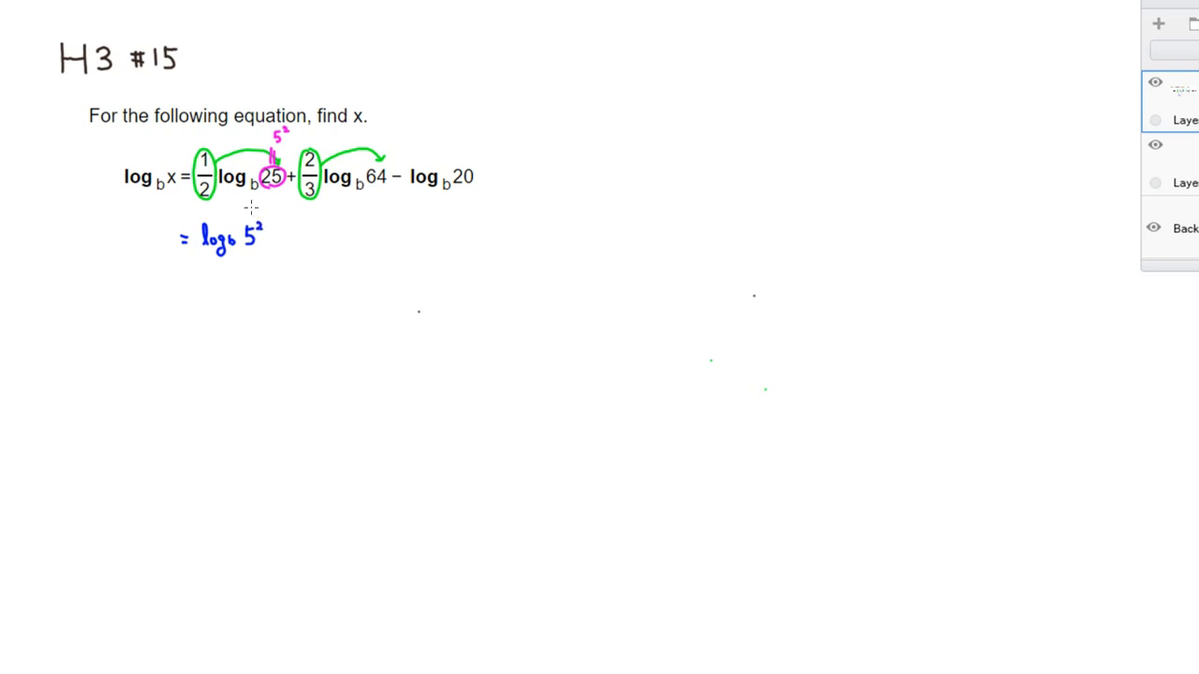
left_click_drag(241, 230, 242, 246)
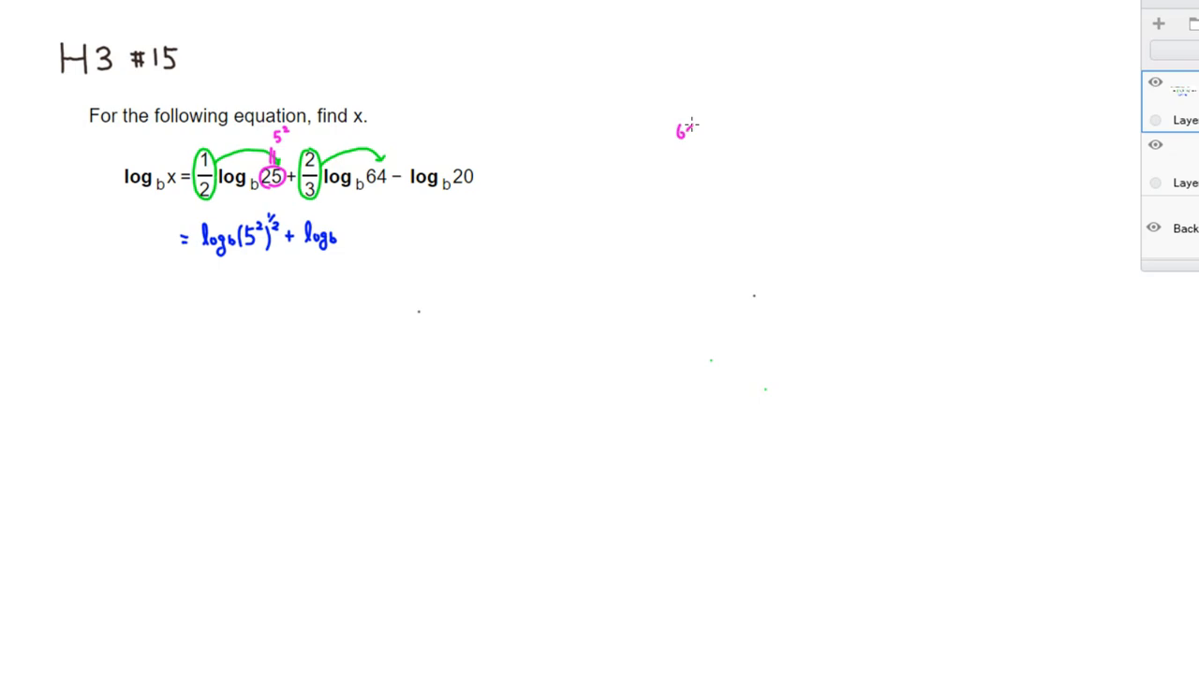
Divide 64 repeatedly by 2 (32, 16, …) and write log_b 2⁶ with the ⅔ exponent
left_click_drag(670, 135, 693, 126)
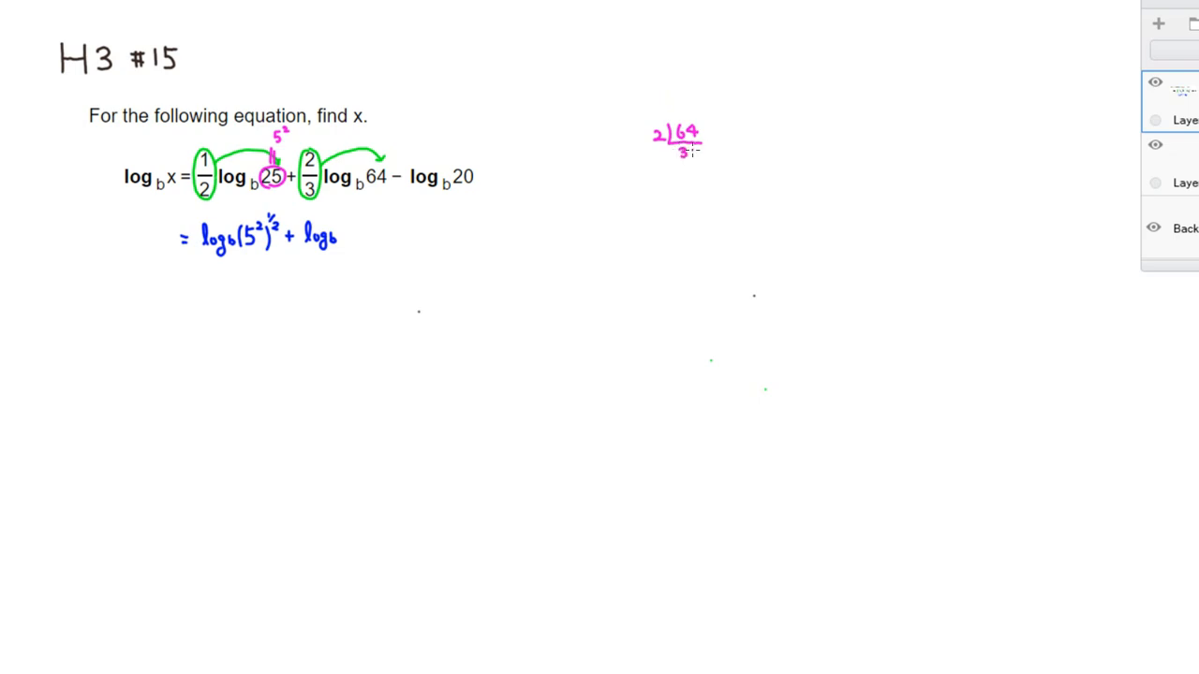
type("32")
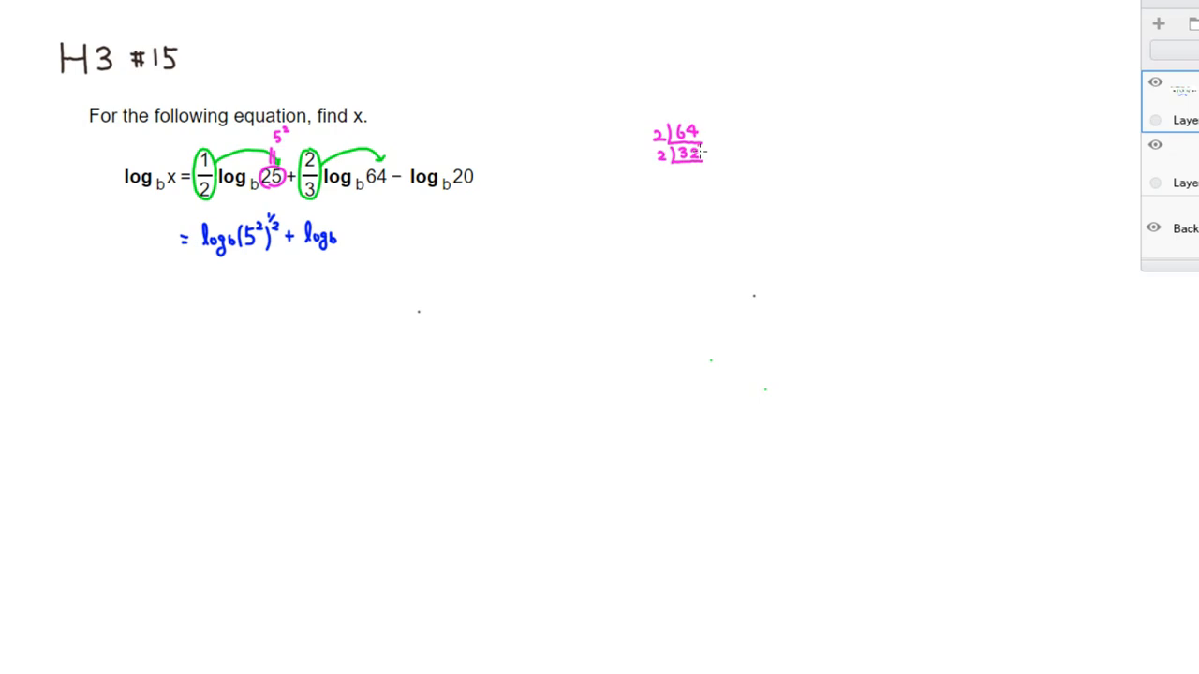
type("16")
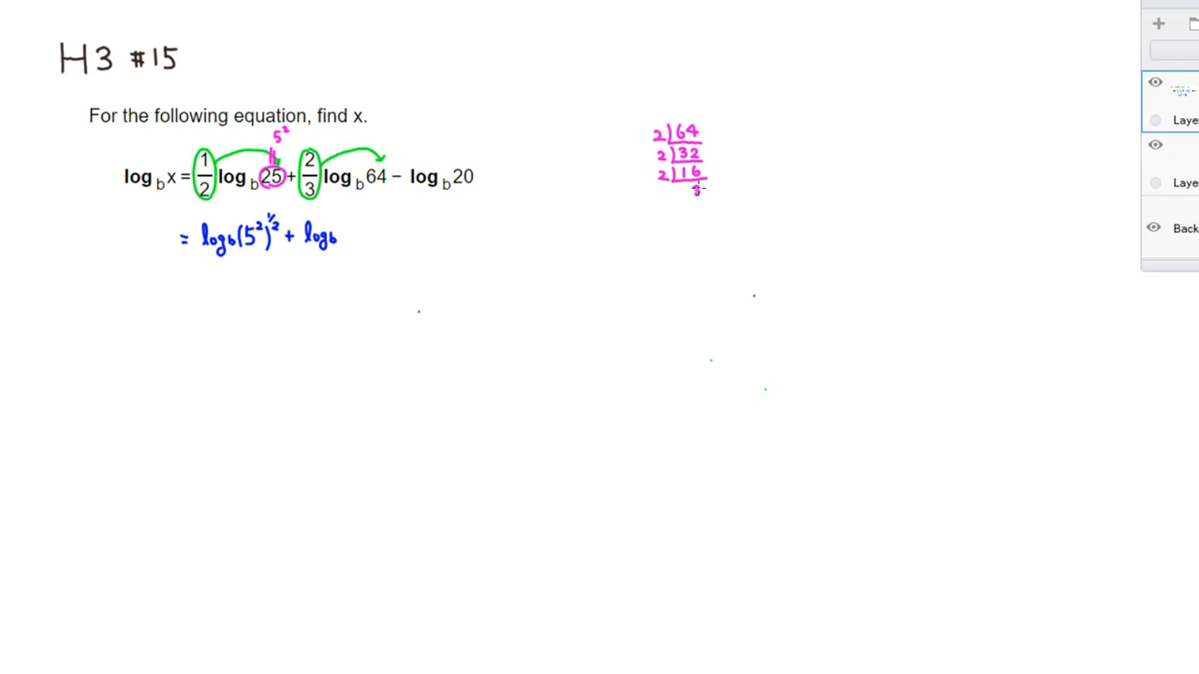
type("2")
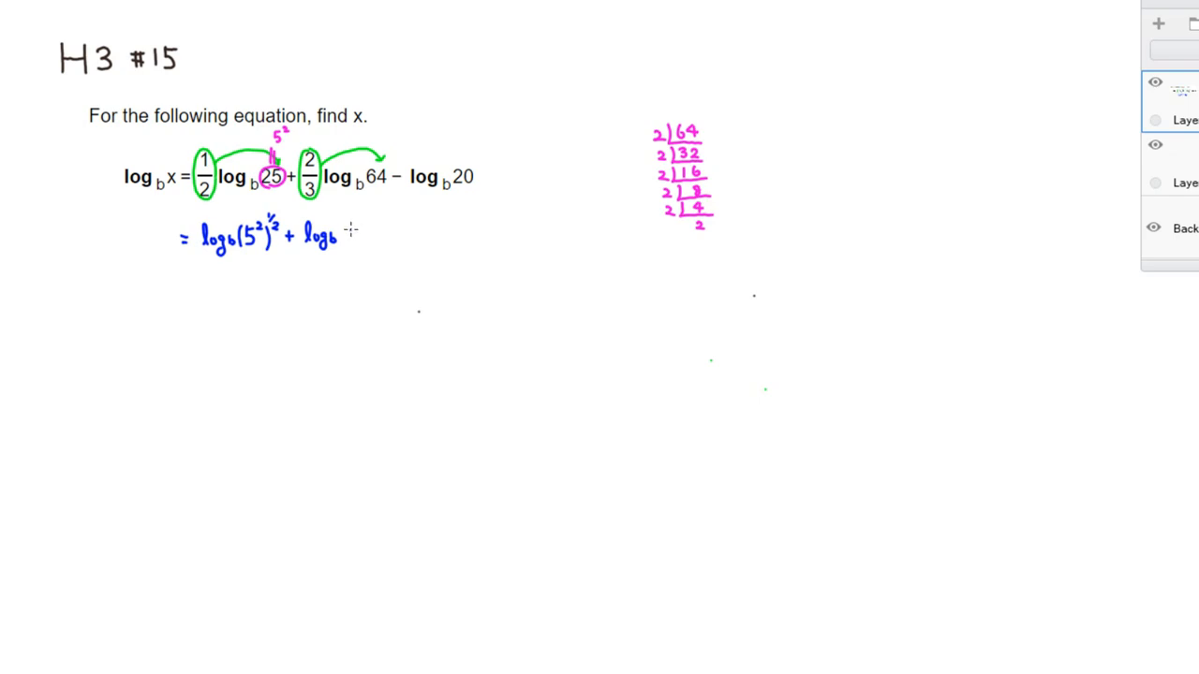
type("2")
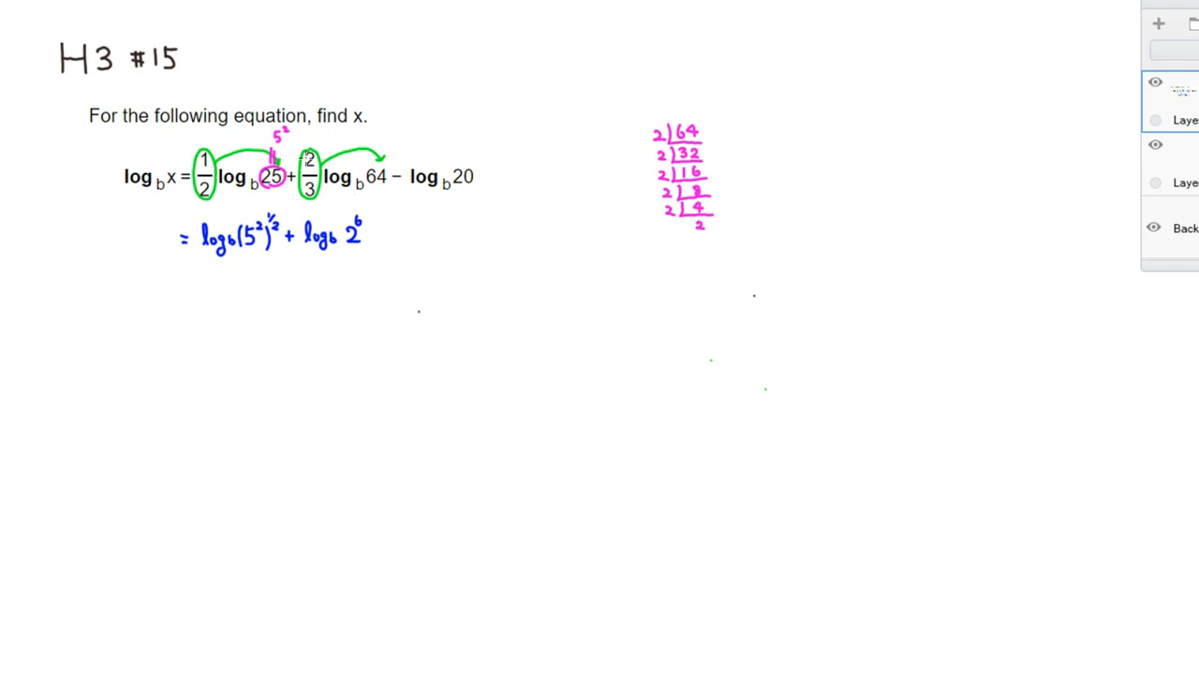
left_click_drag(352, 225, 349, 246)
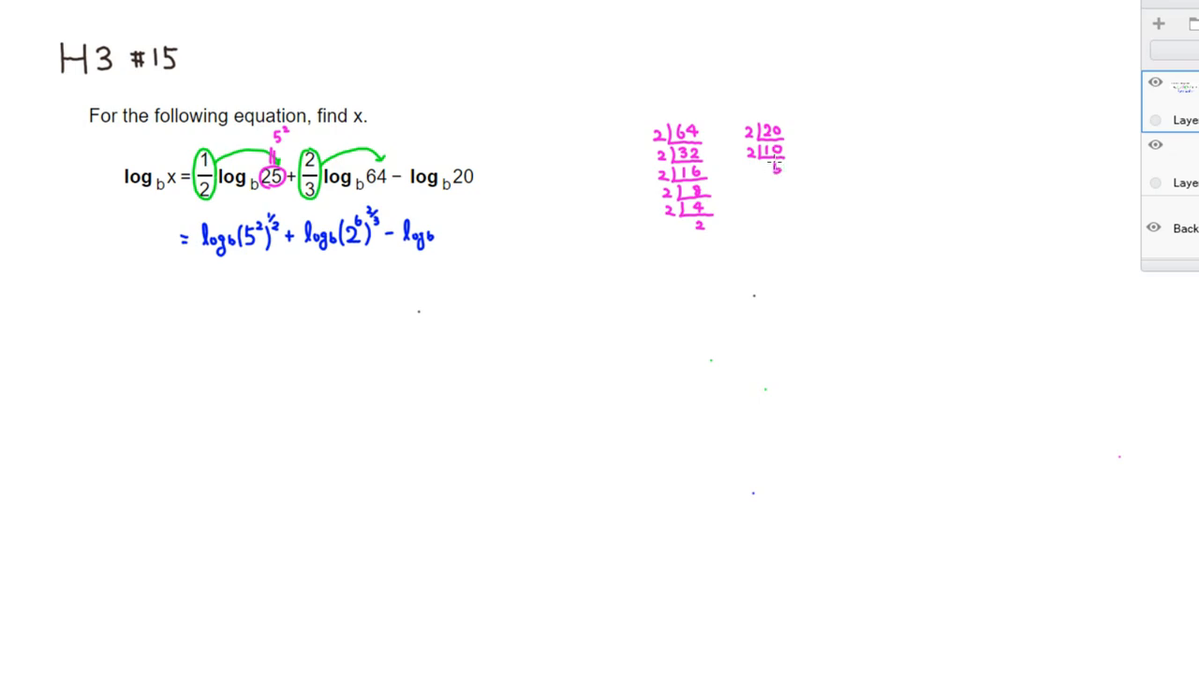
mouse_move(776, 166)
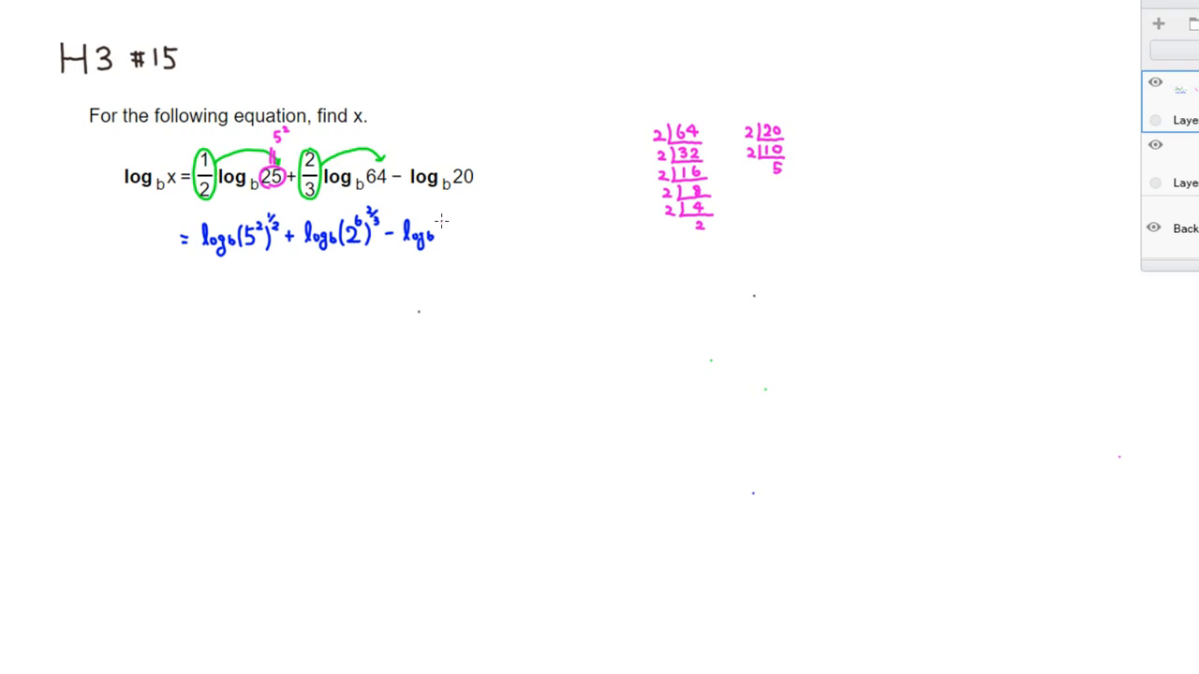
mouse_move(441, 225)
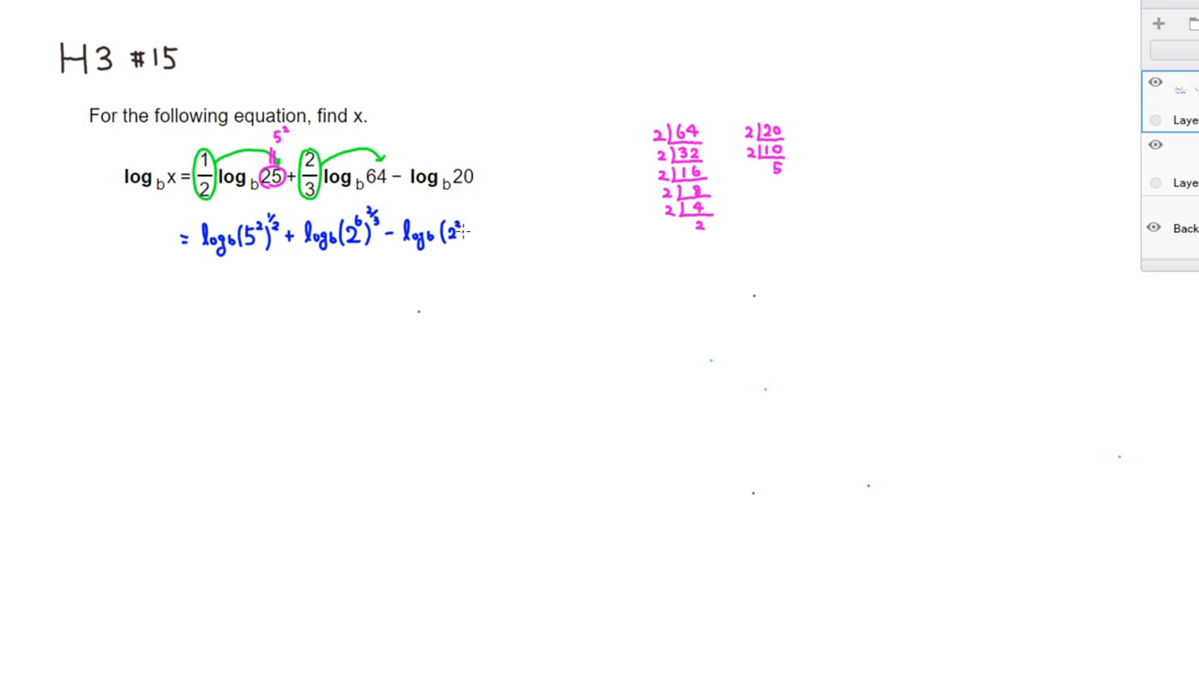
Factor 20 as 2·2·5 and finish the line with − log_b(2²·5)
type("·5)")
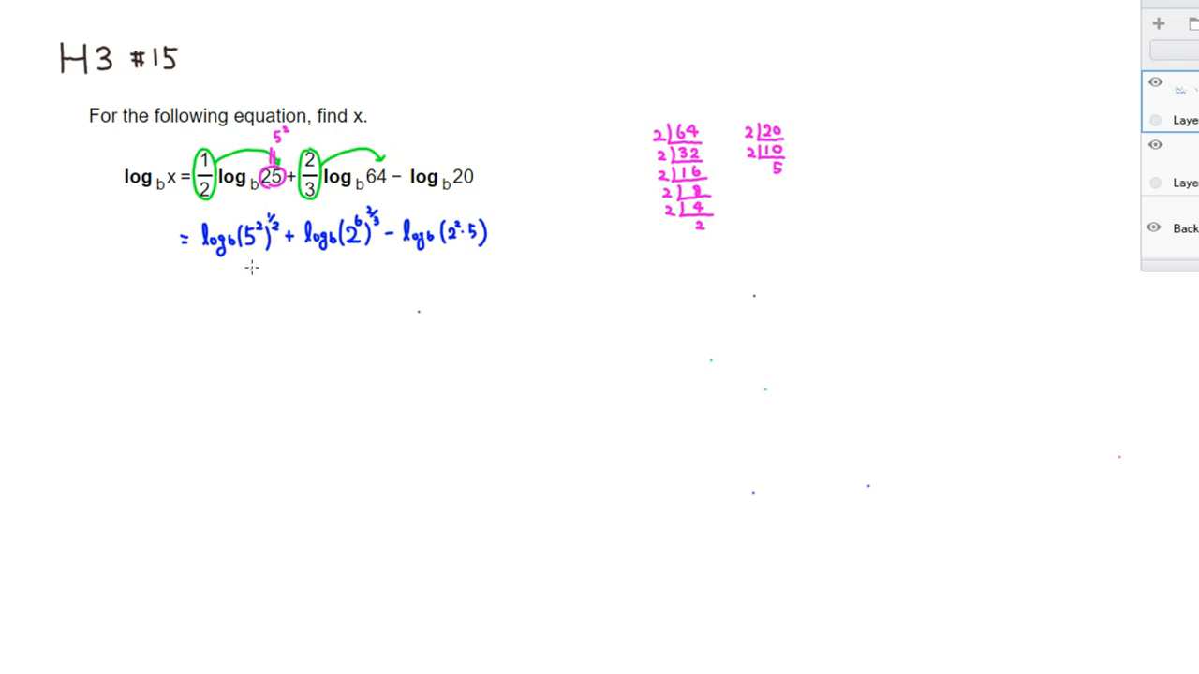
mouse_move(267, 225)
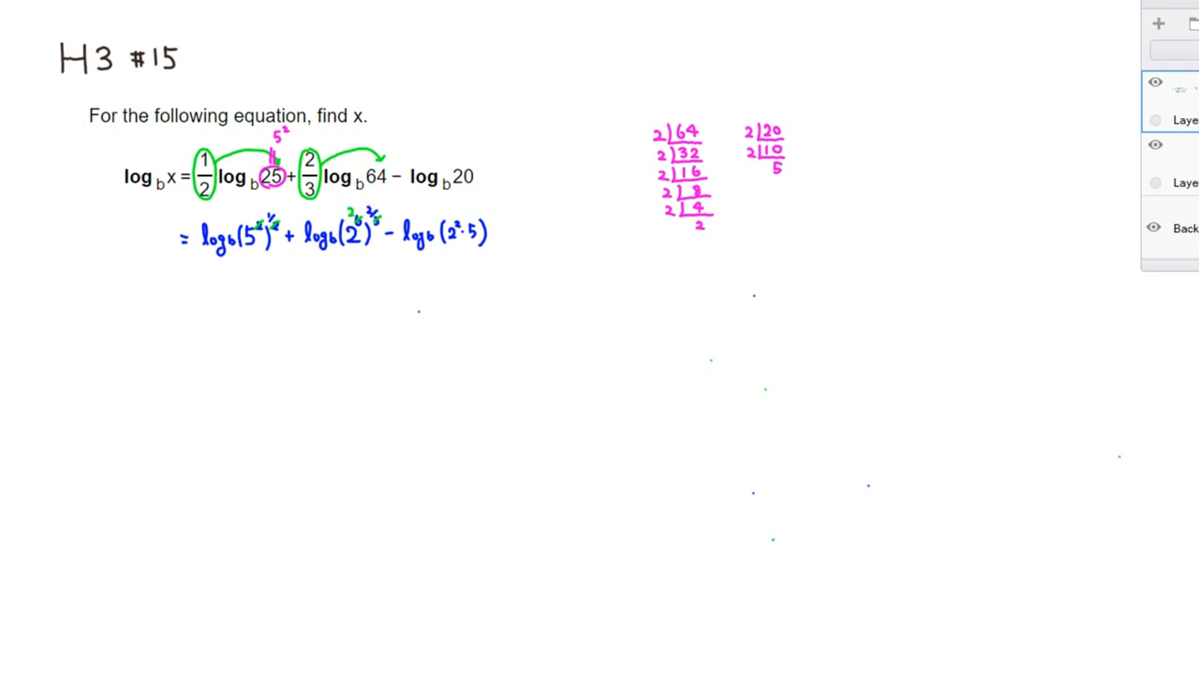
mouse_move(185, 289)
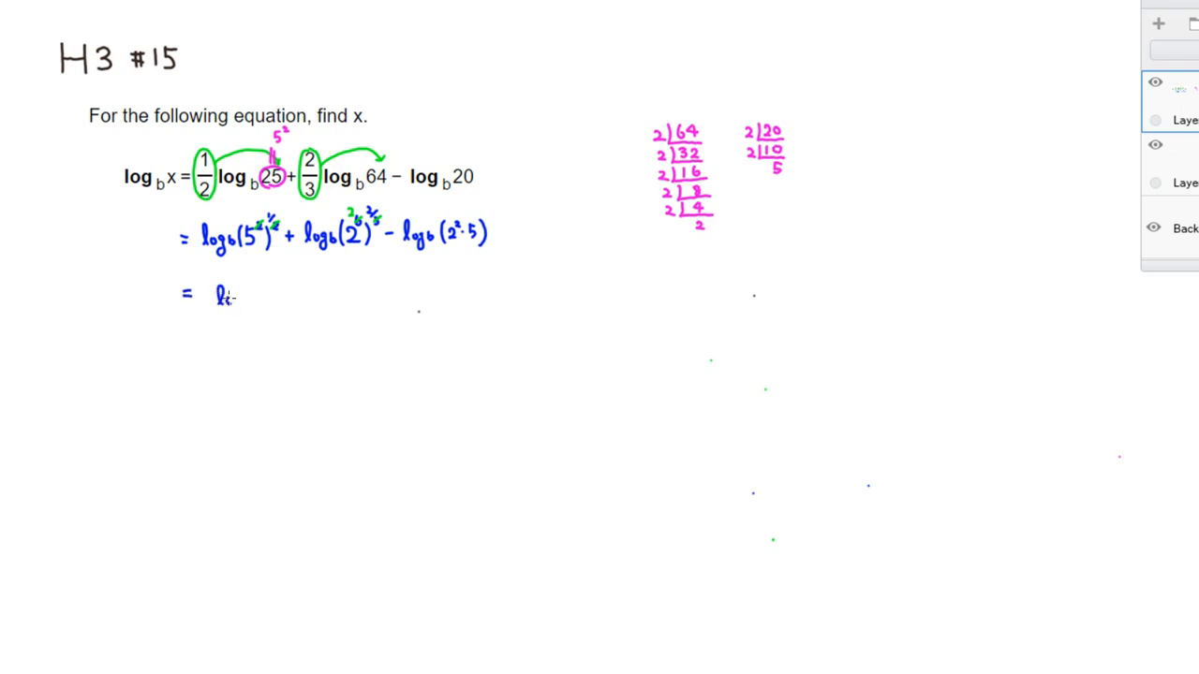
Write the simplified line '= log_b 5 + log_b 2⁴ − log_b(2²·5)'
type("log_b")
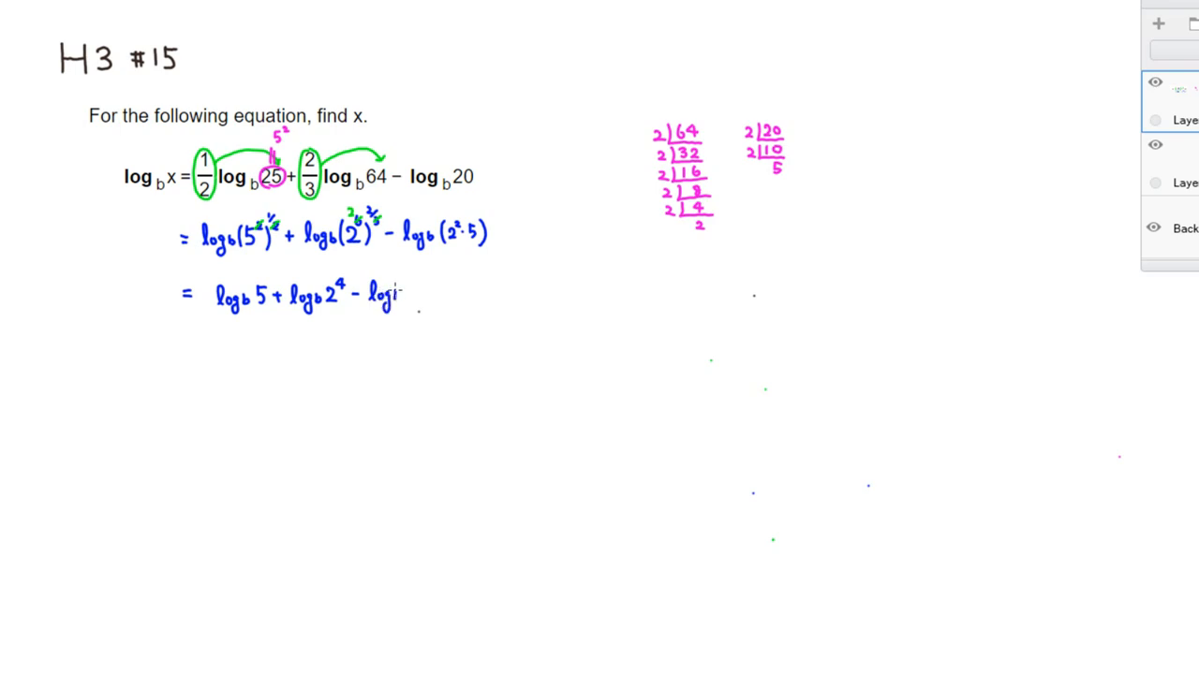
type("(+")
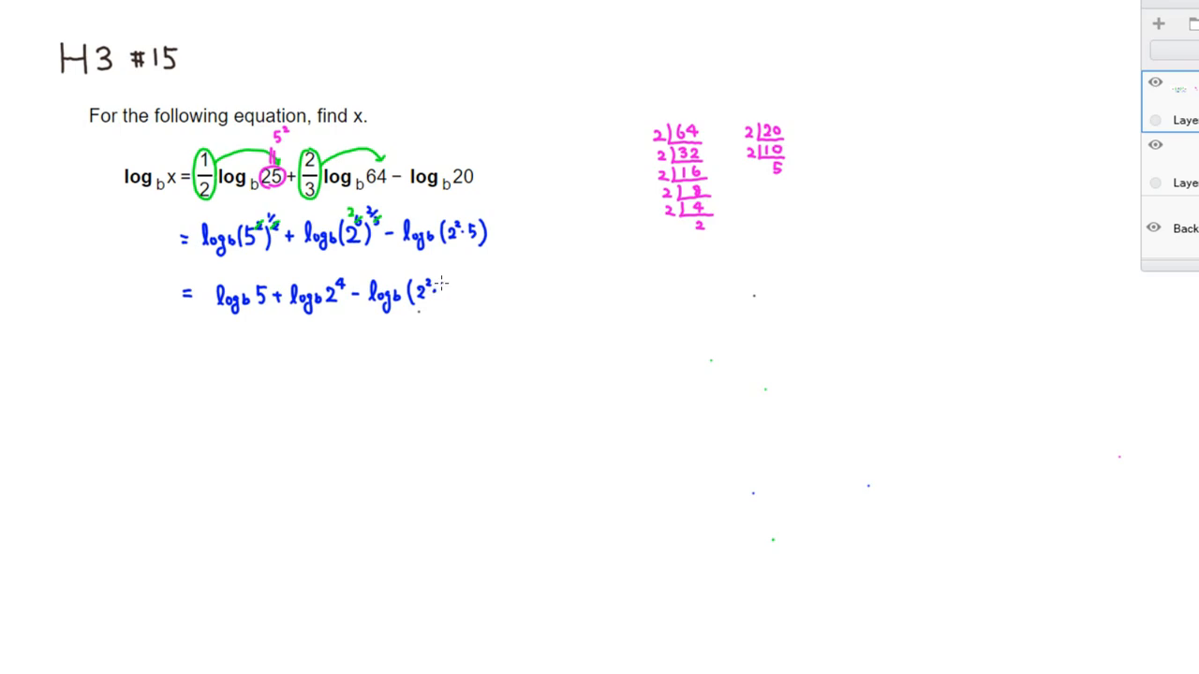
type("5)")
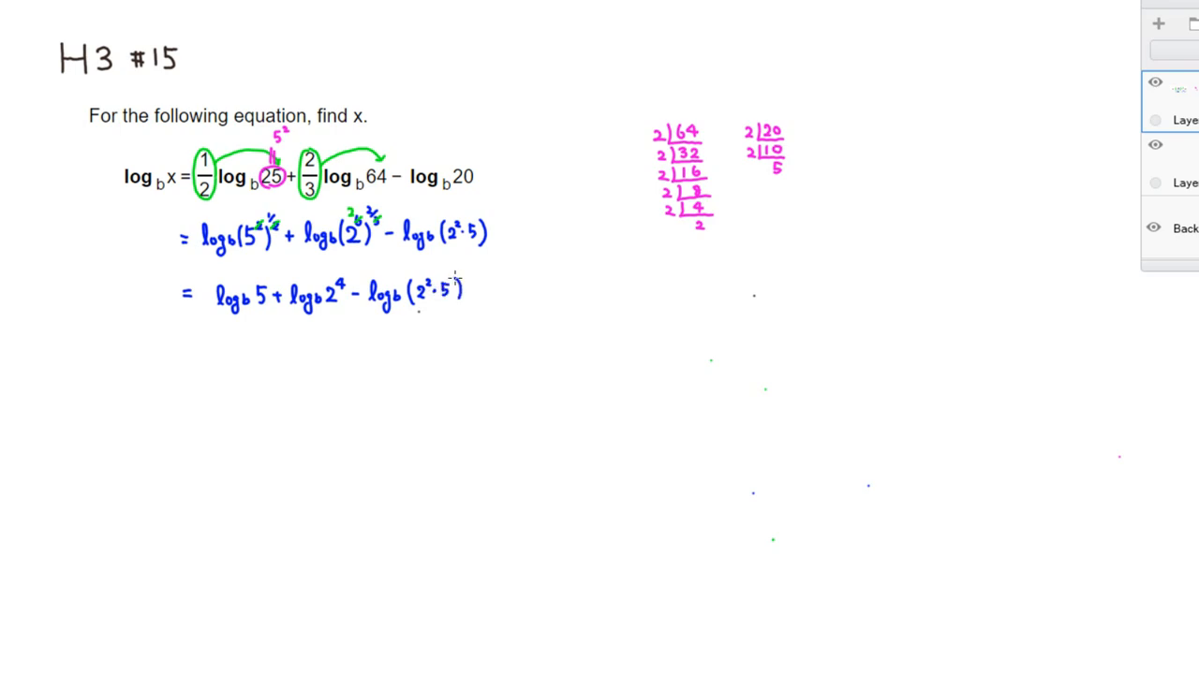
mouse_move(433, 261)
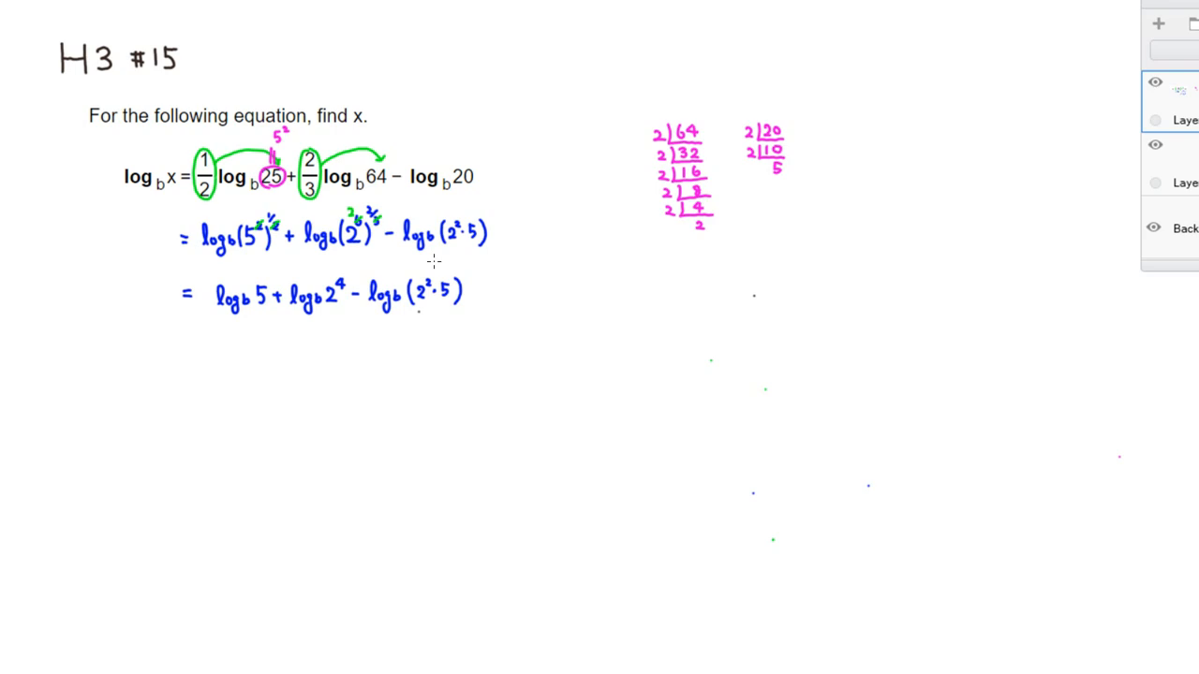
mouse_move(272, 288)
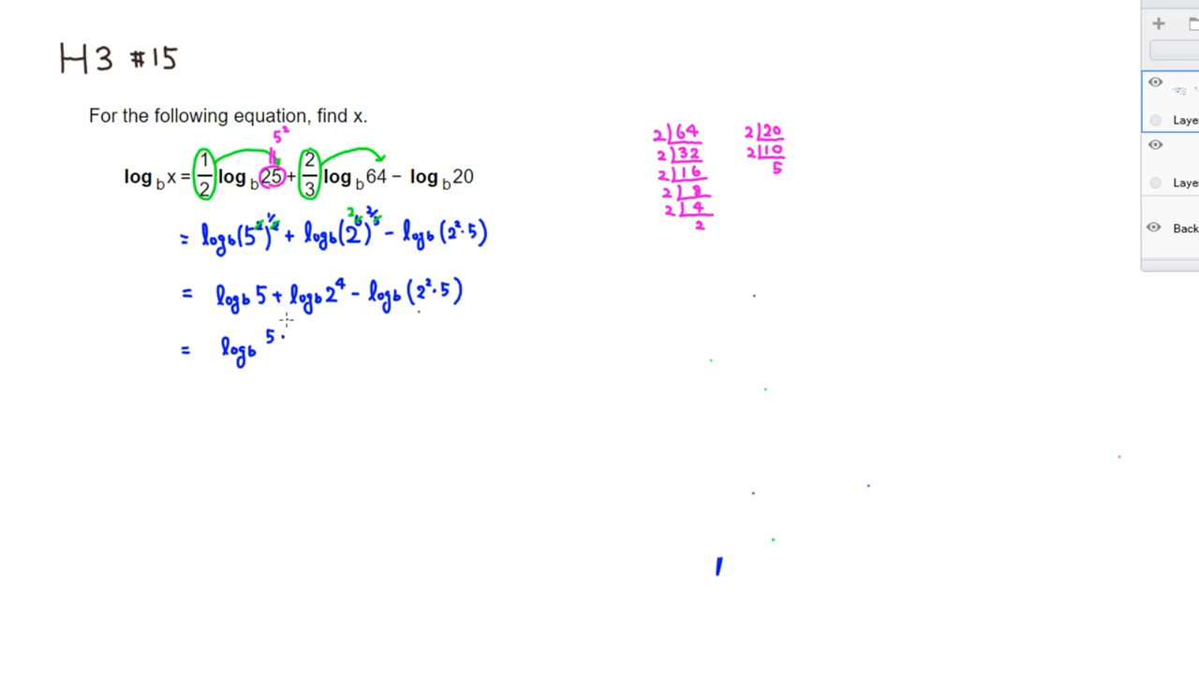
Write log_b (5·2⁴)/(2²·5) with a fraction bar, cancelling the 5s and extra 2s
type("2")
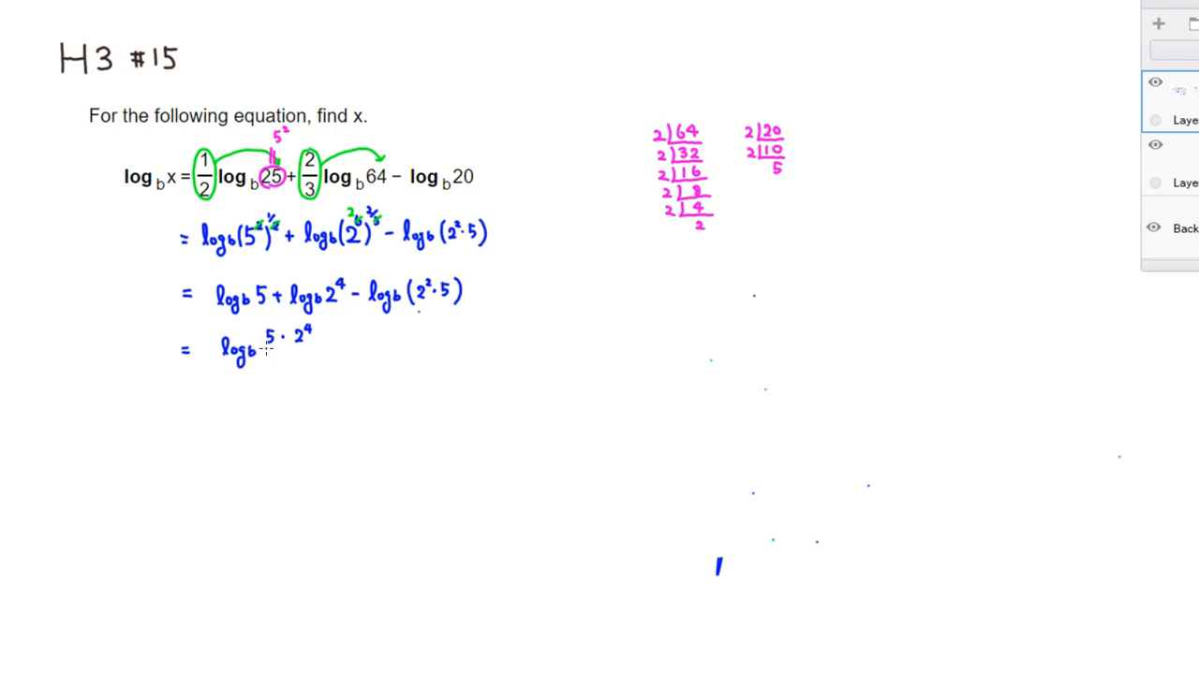
left_click_drag(264, 348, 312, 348)
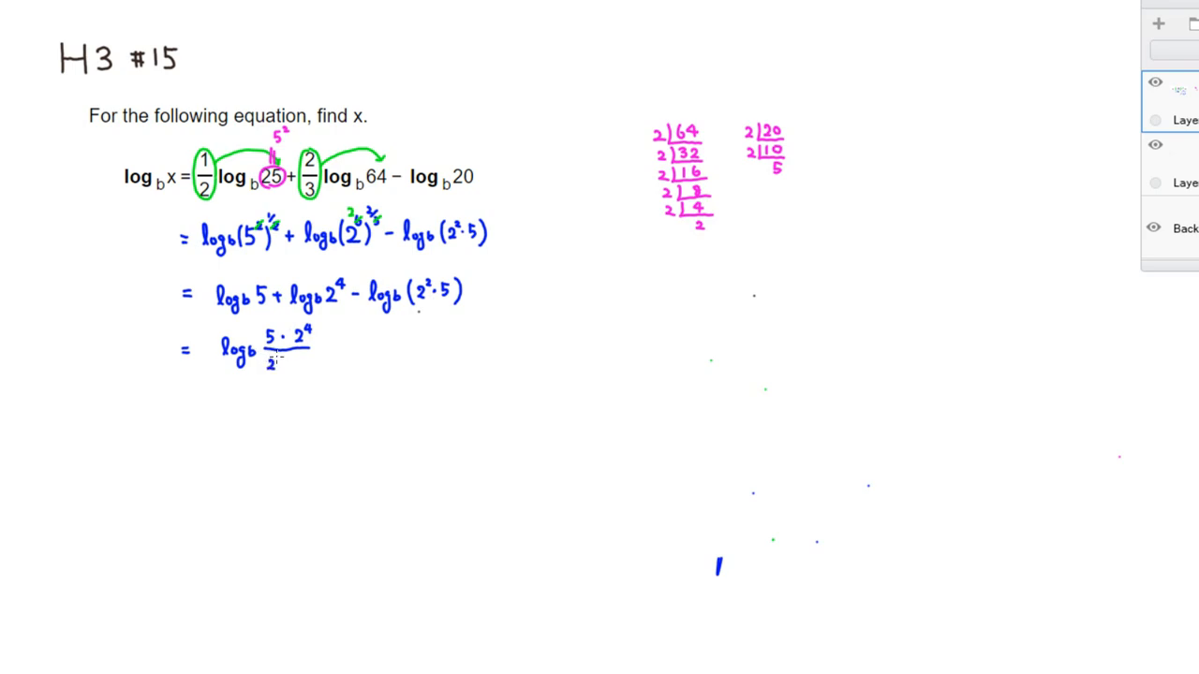
type("2²·5")
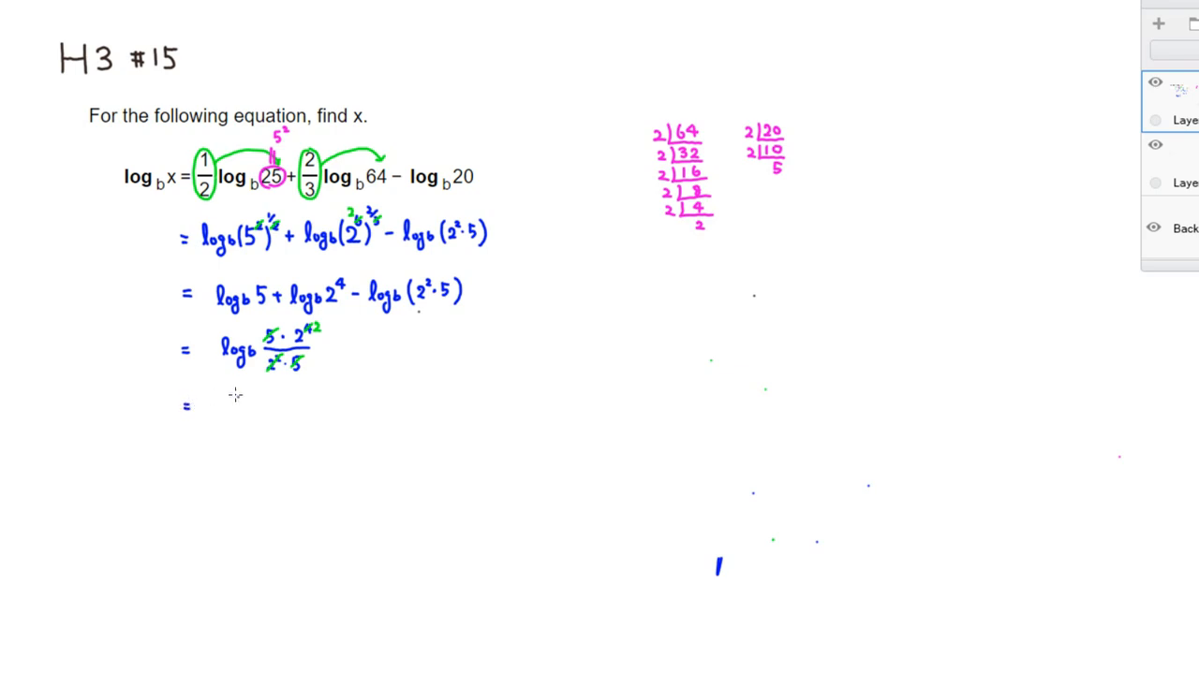
Write '= log_b 4' and circle x and the final 4 in red
type("log")
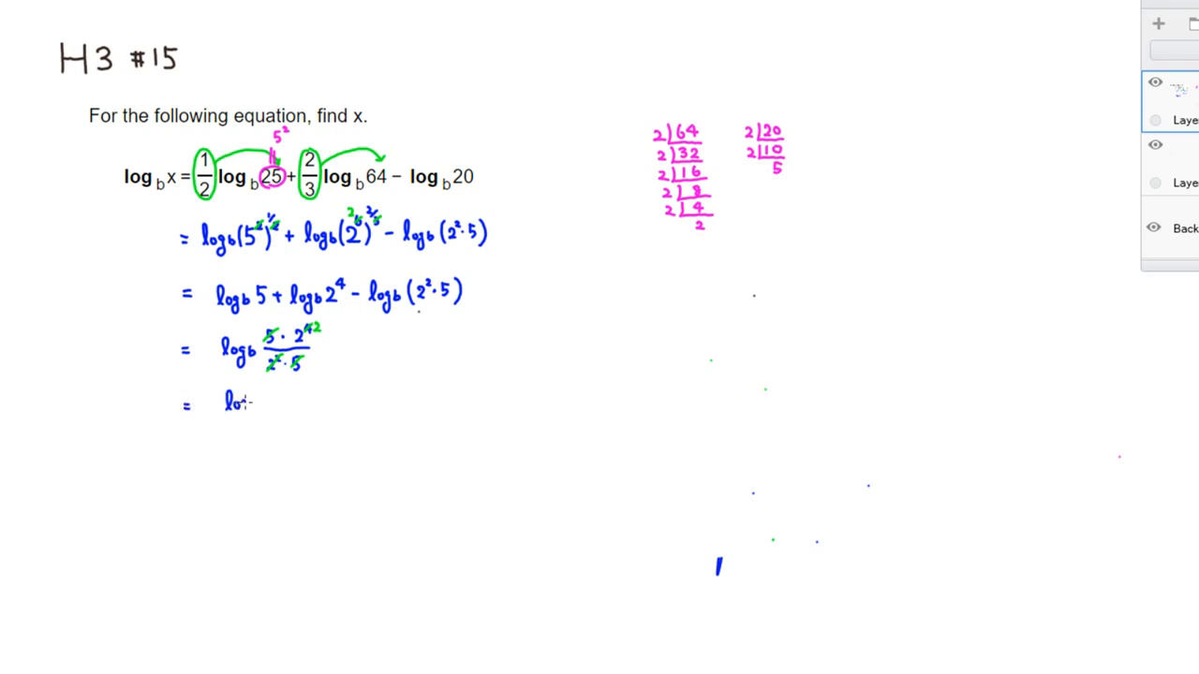
type("log_b 2")
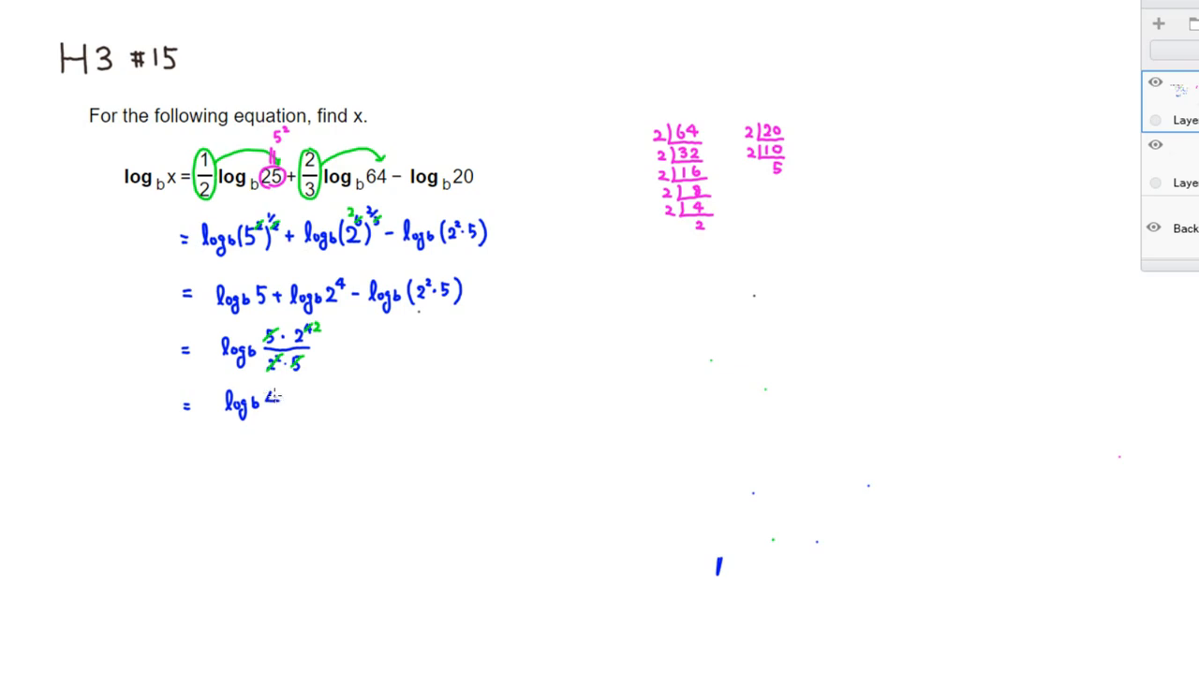
type("4")
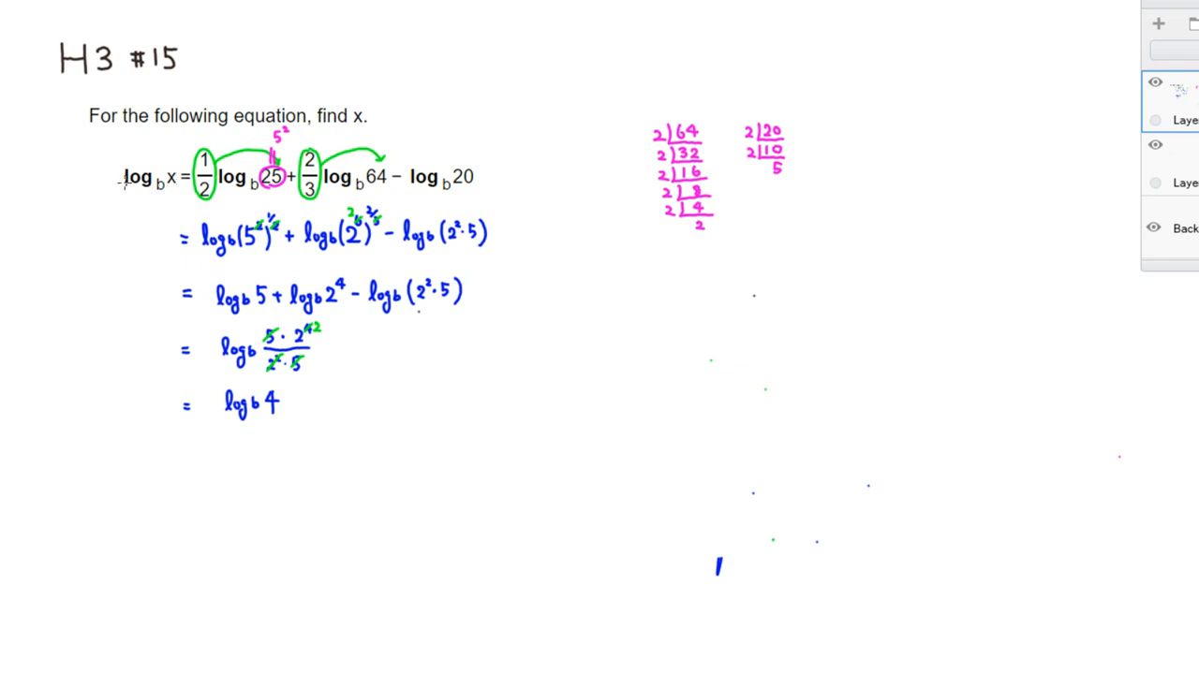
mouse_move(150, 164)
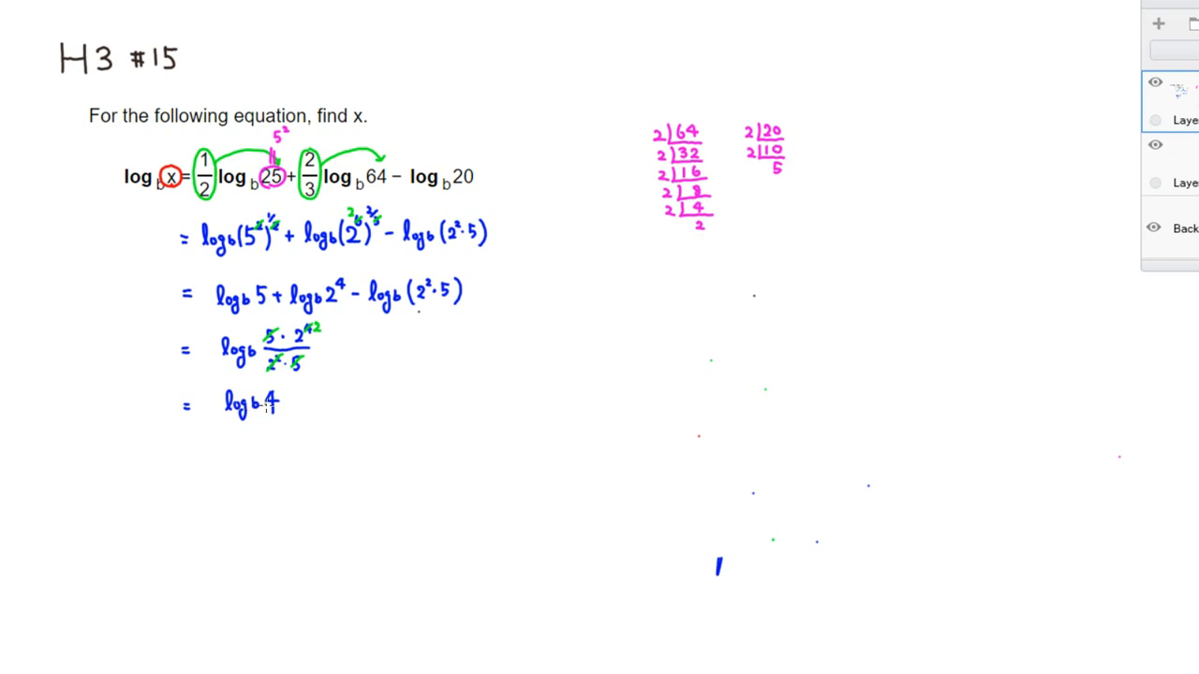
left_click(267, 402)
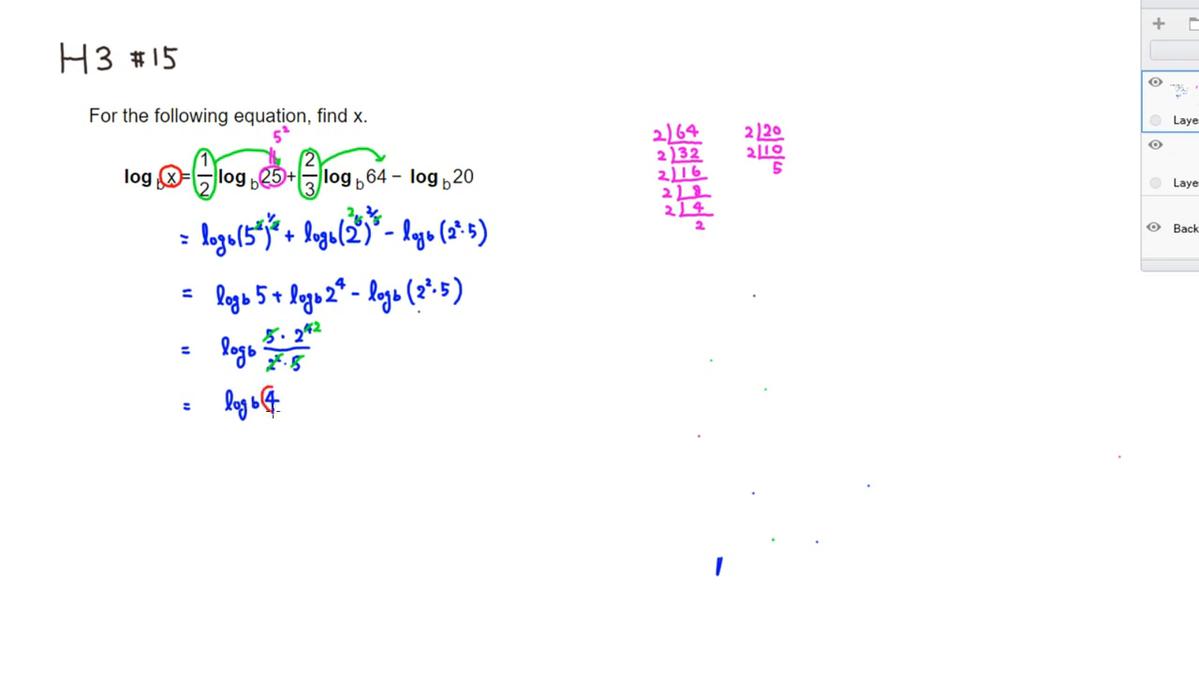
left_click_drag(267, 393, 281, 412)
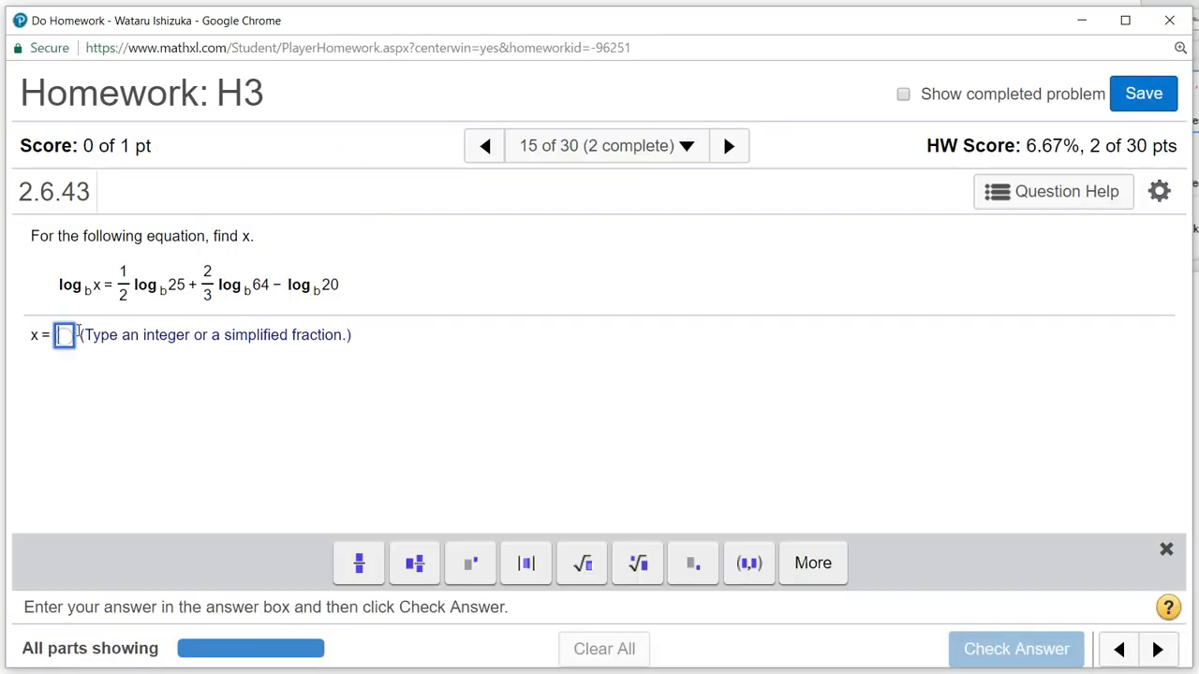
Enter x = 4 for problem 15 and check the answer
type("4")
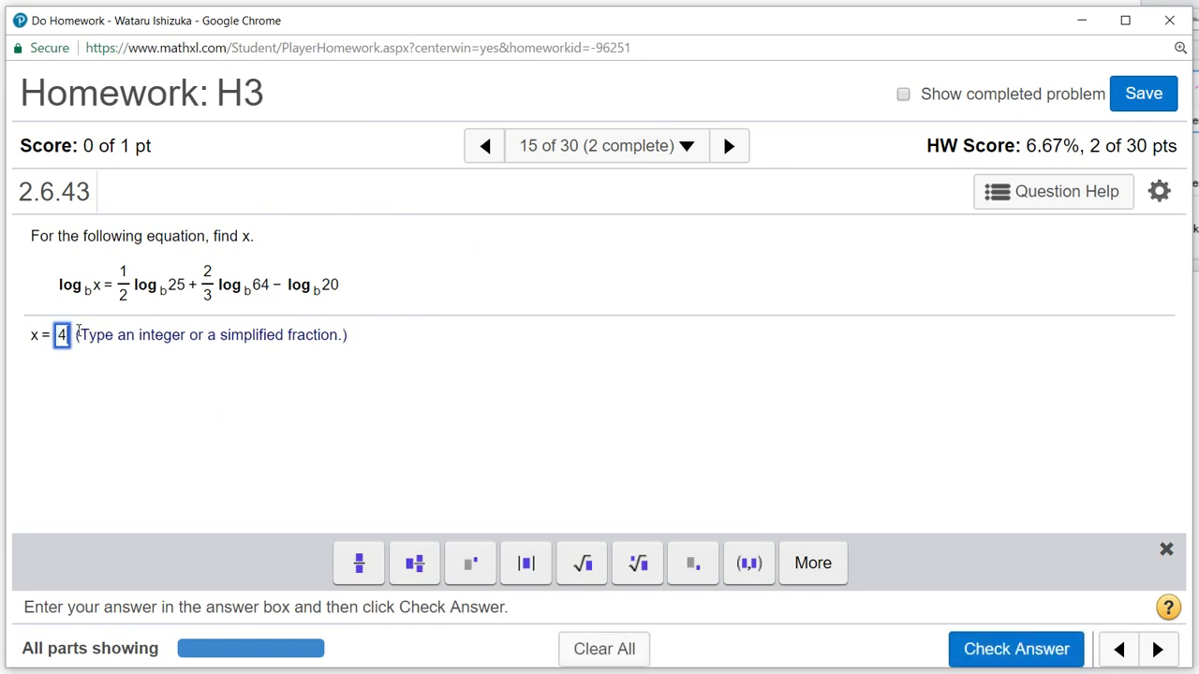
left_click(1015, 648)
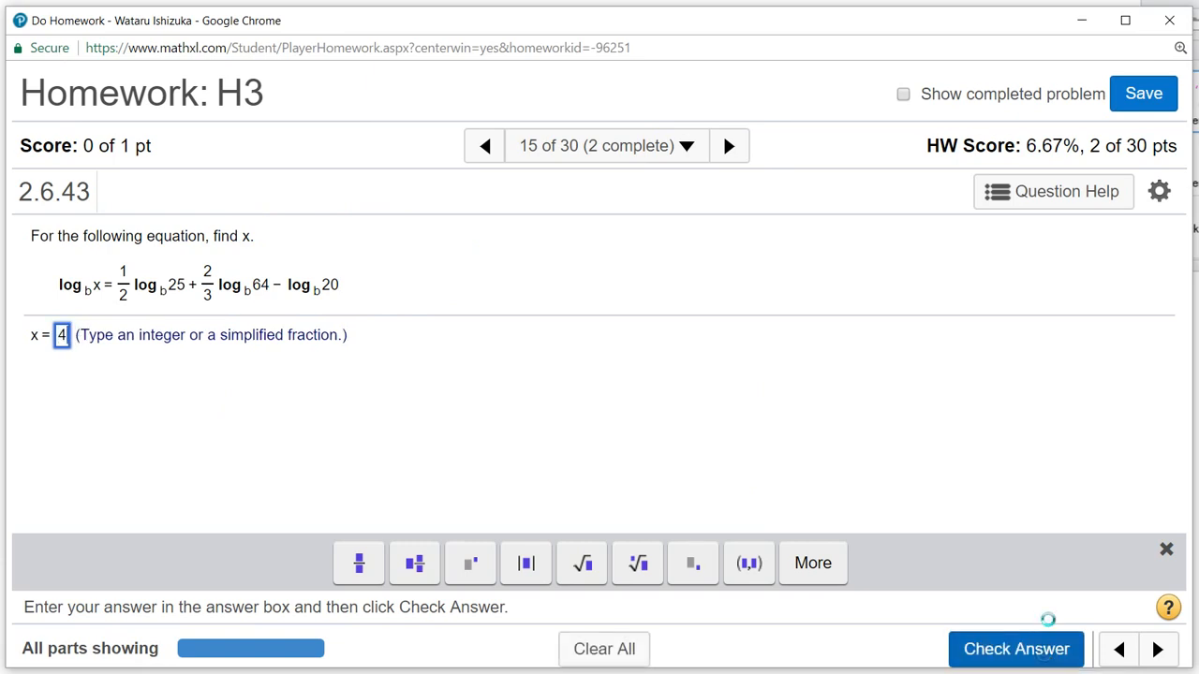
left_click(1015, 648)
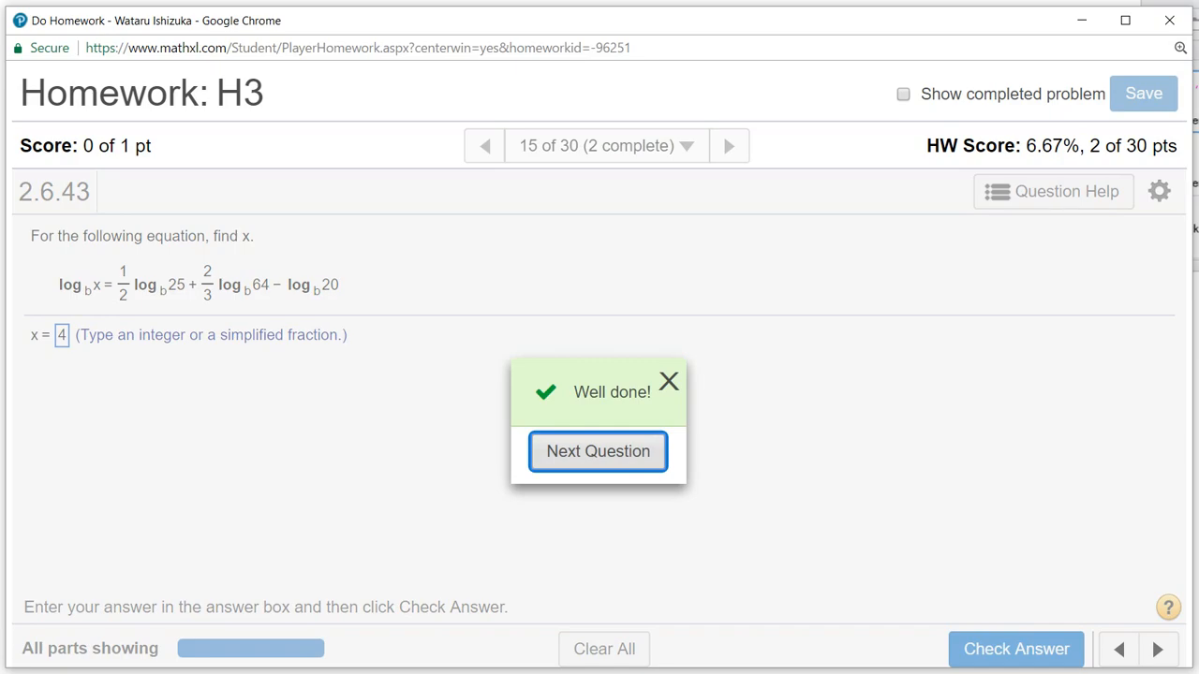